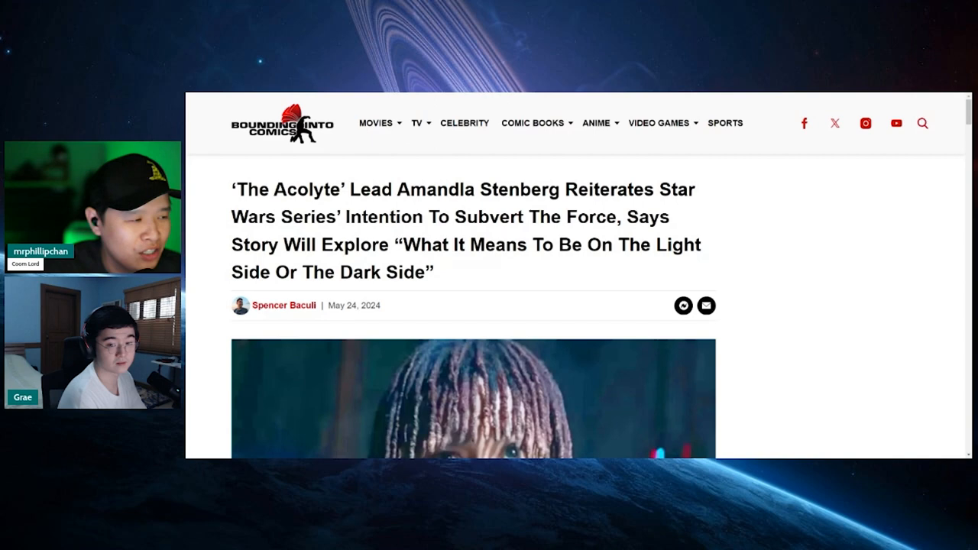
scroll(down, 3)
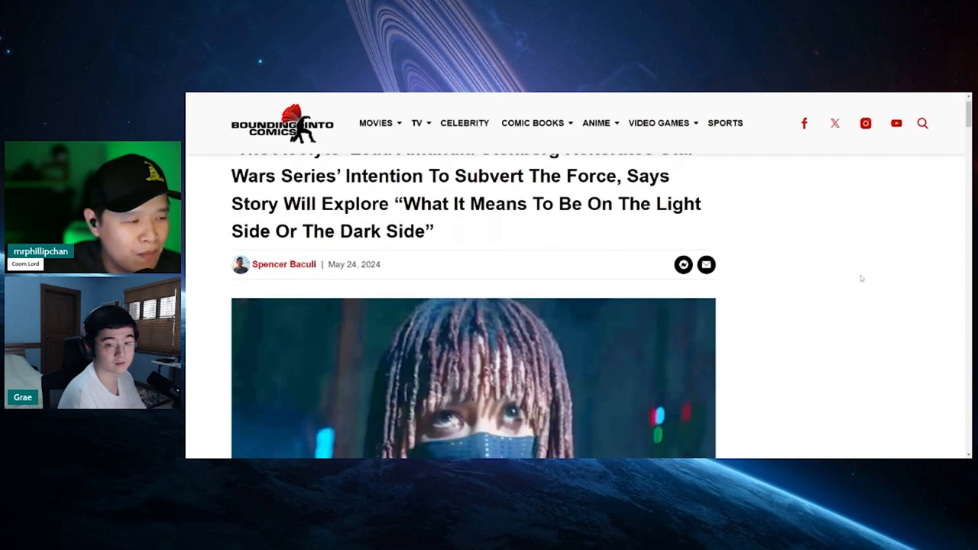
scroll(down, 3)
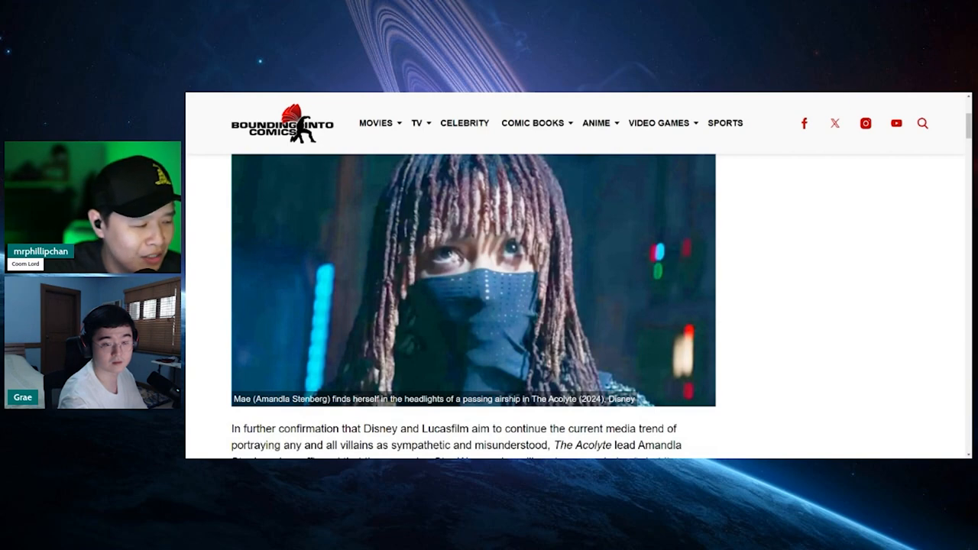
scroll(up, 3)
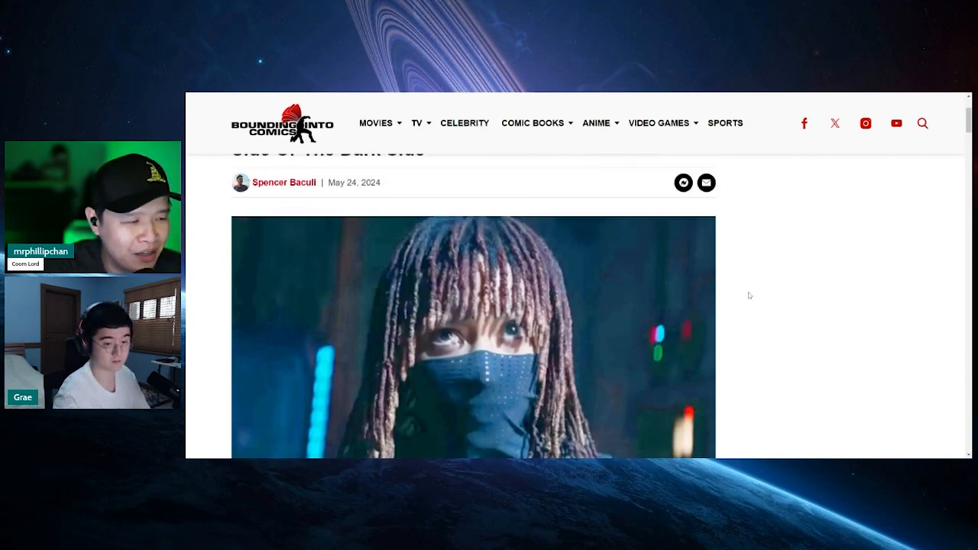
scroll(down, 3)
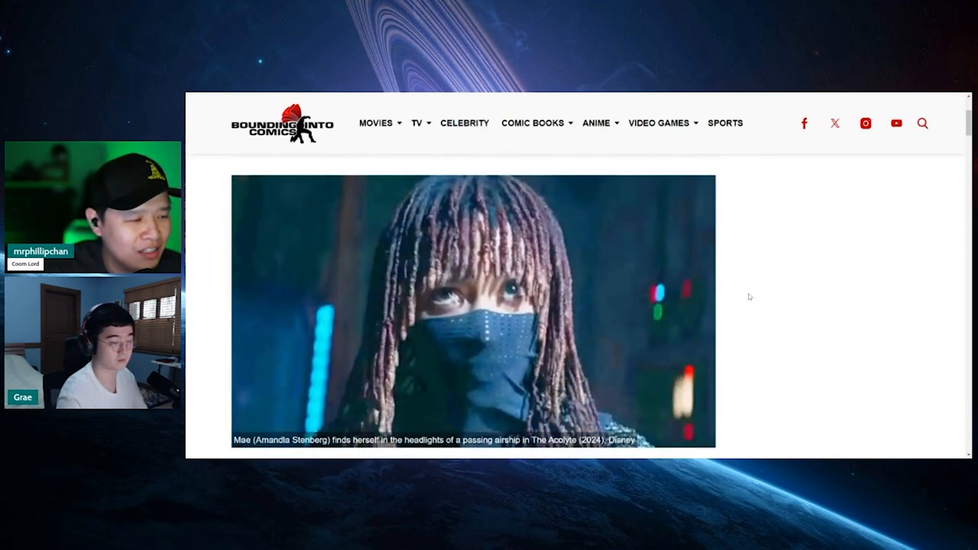
scroll(down, 3)
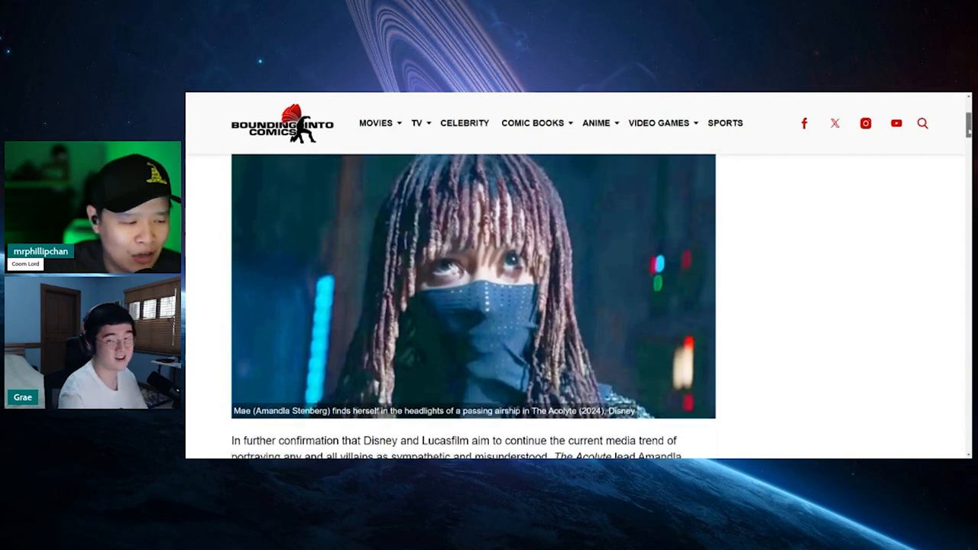
scroll(down, 3)
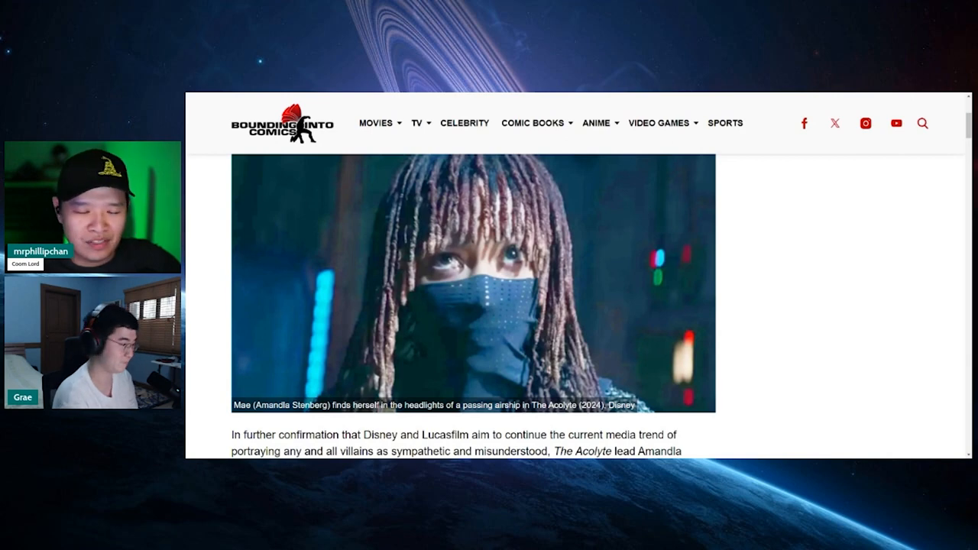
scroll(down, 3)
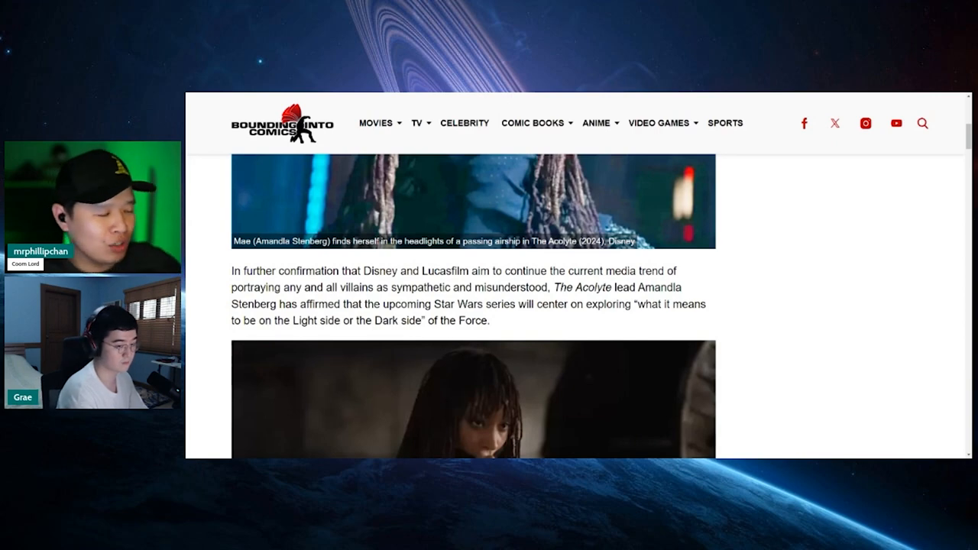
scroll(down, 3)
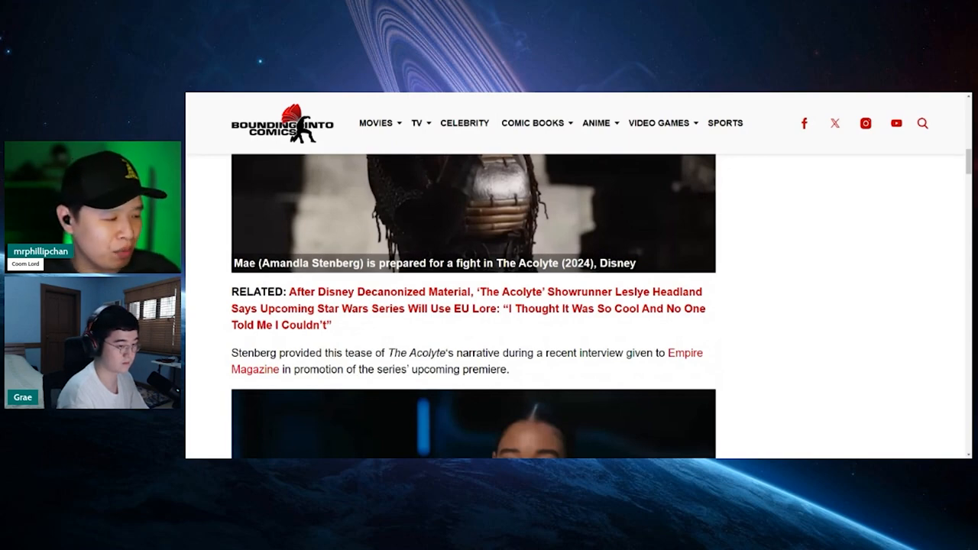
scroll(down, 3)
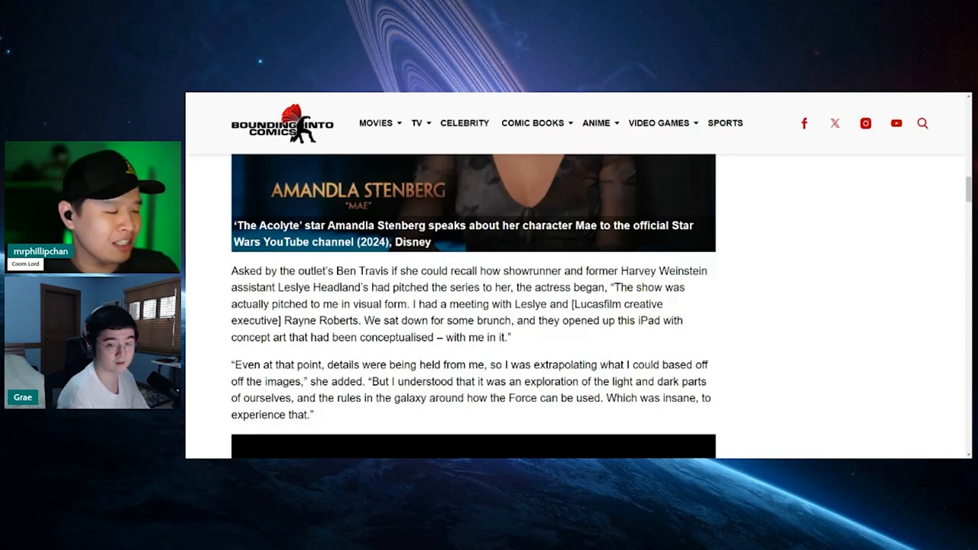
scroll(down, 3)
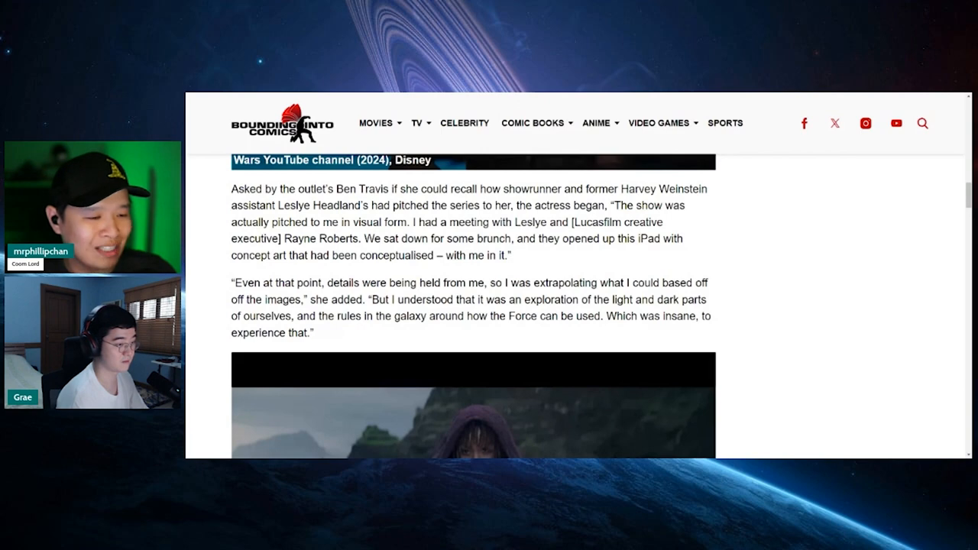
scroll(down, 3)
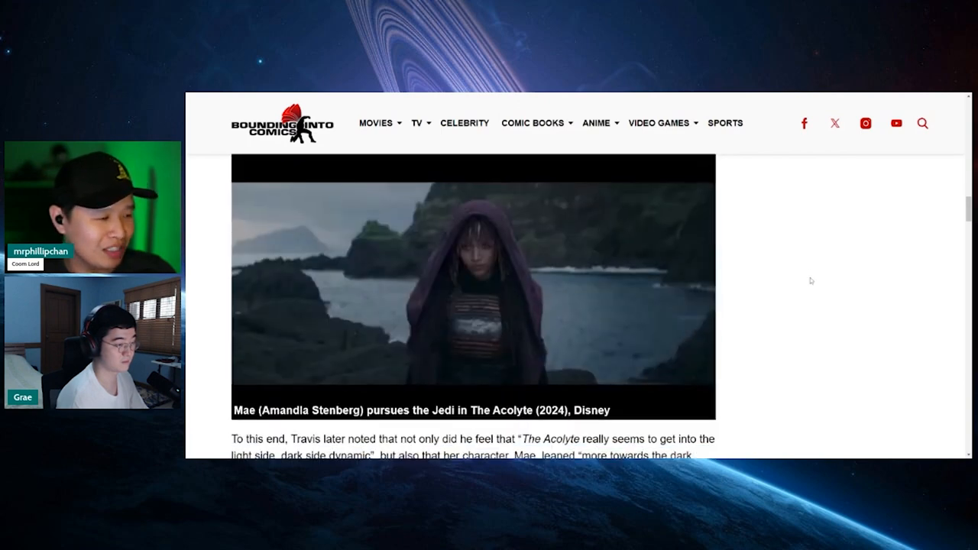
scroll(down, 3)
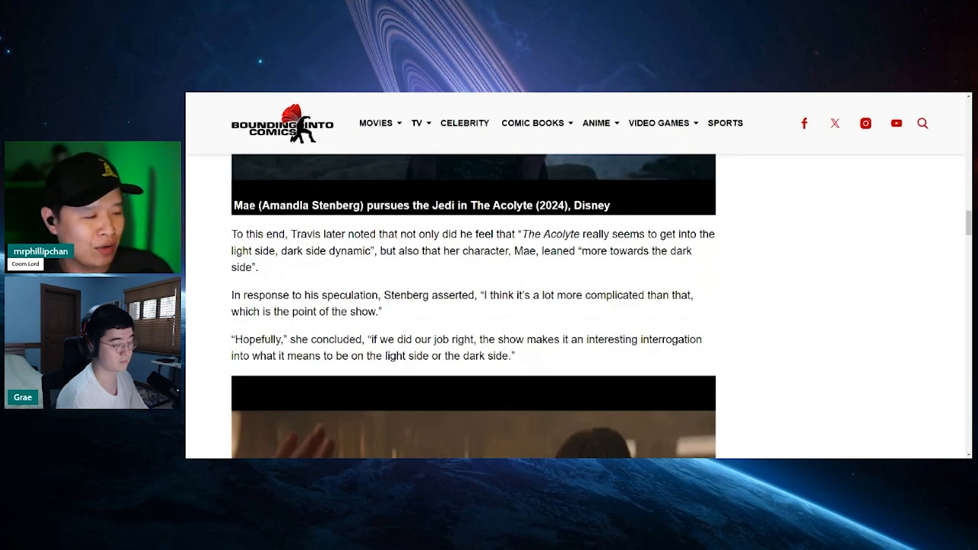
scroll(down, 3)
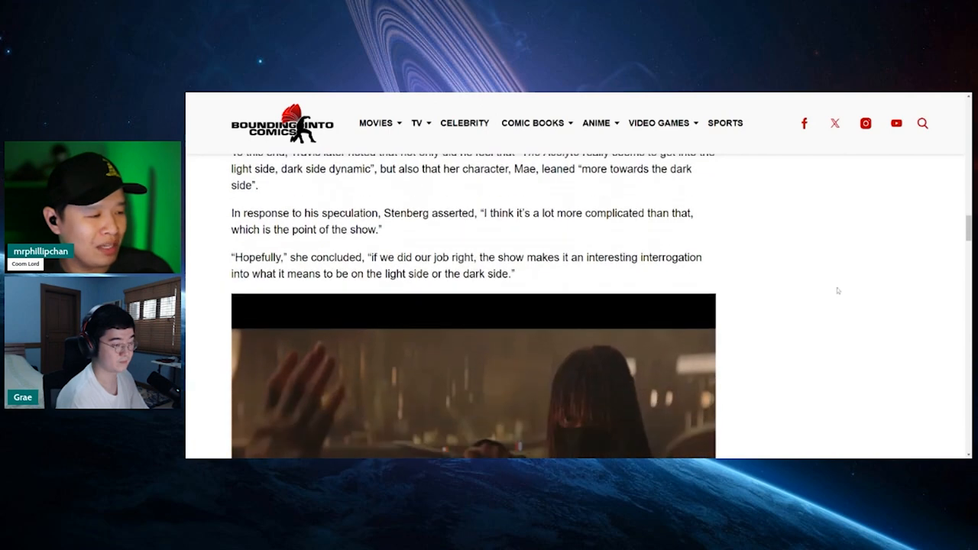
scroll(down, 3)
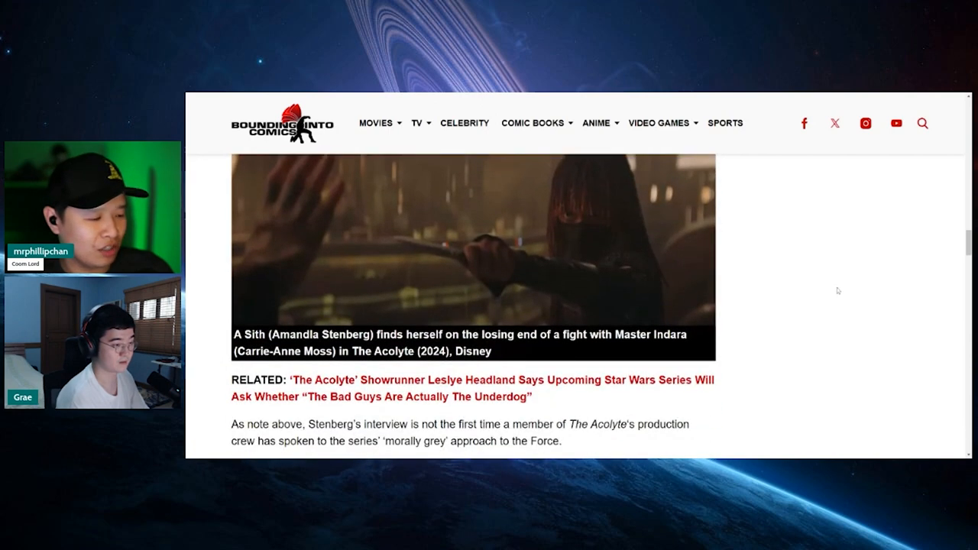
scroll(up, 3)
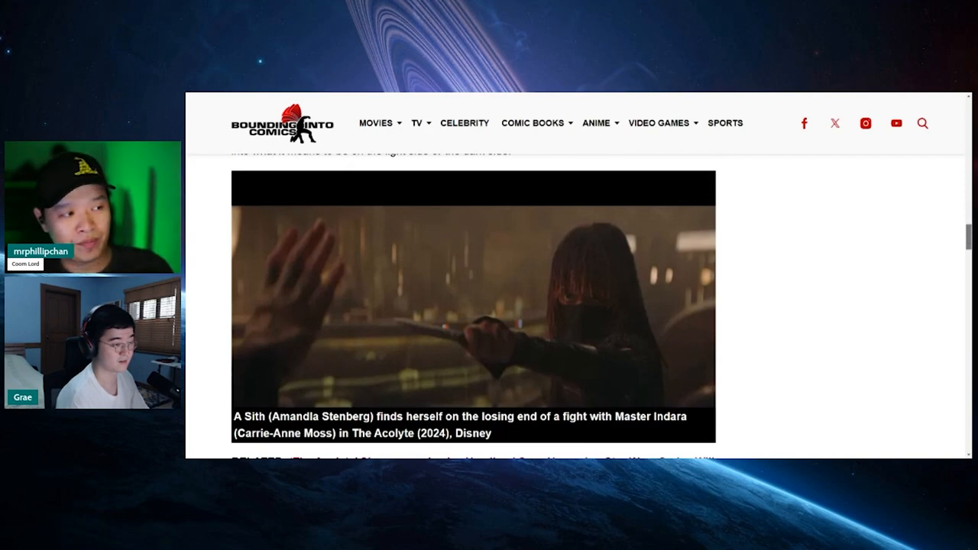
scroll(down, 3)
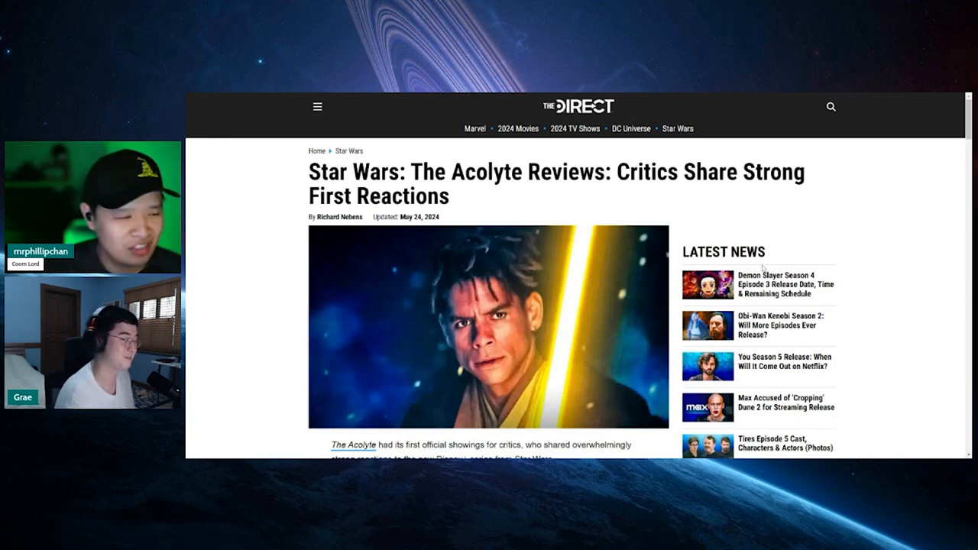
mouse_move(877, 234)
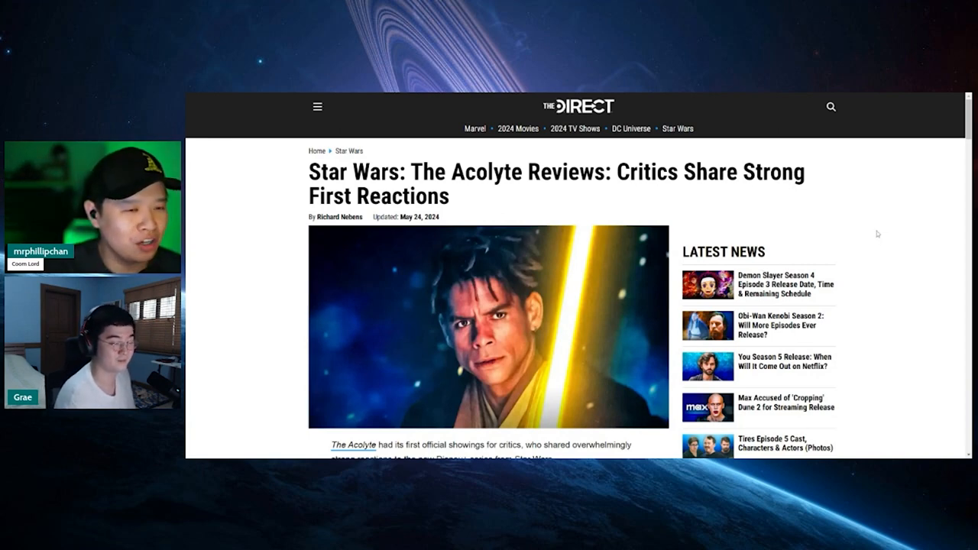
scroll(down, 3)
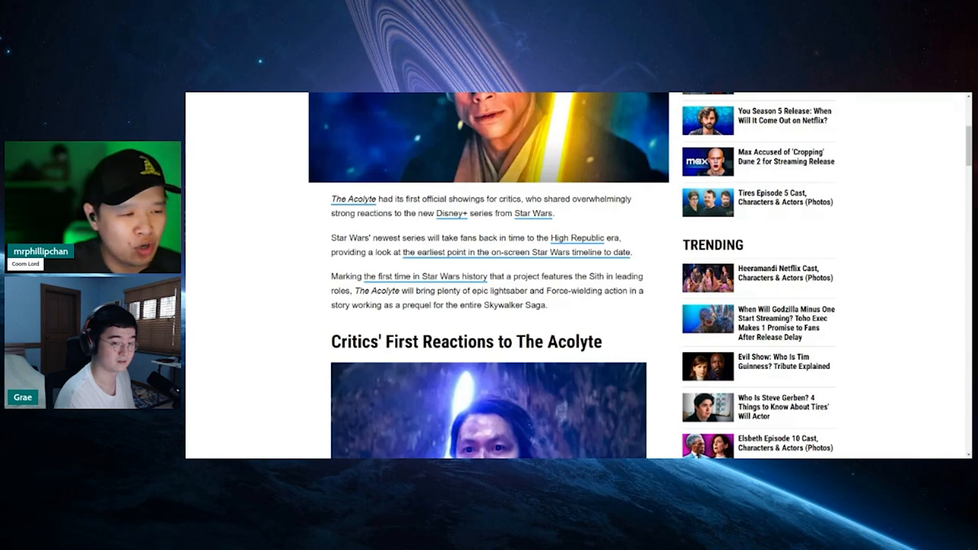
scroll(down, 3)
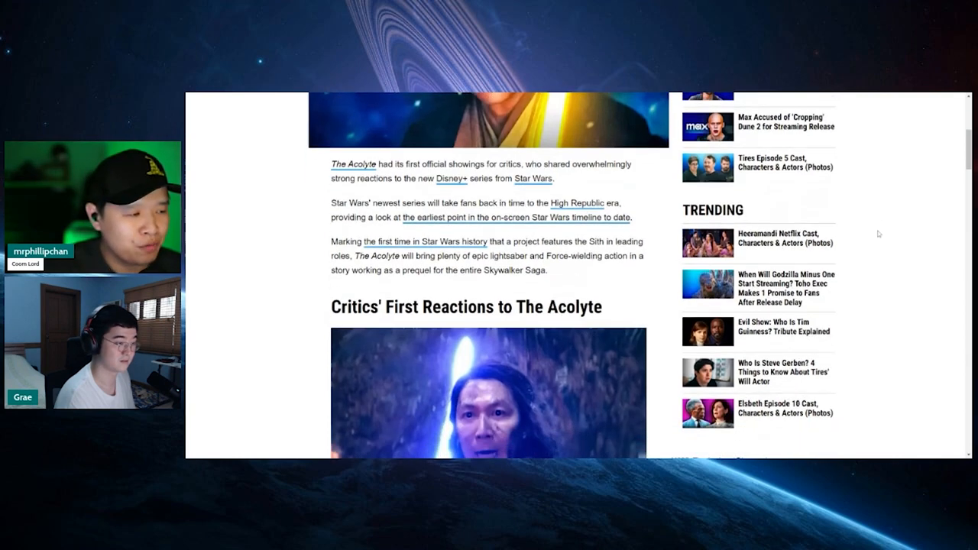
scroll(down, 3)
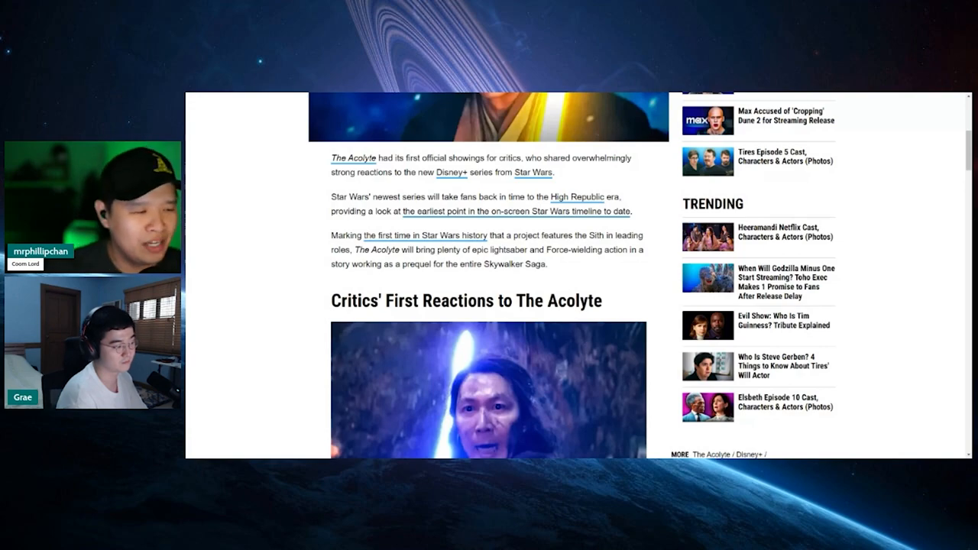
scroll(down, 3)
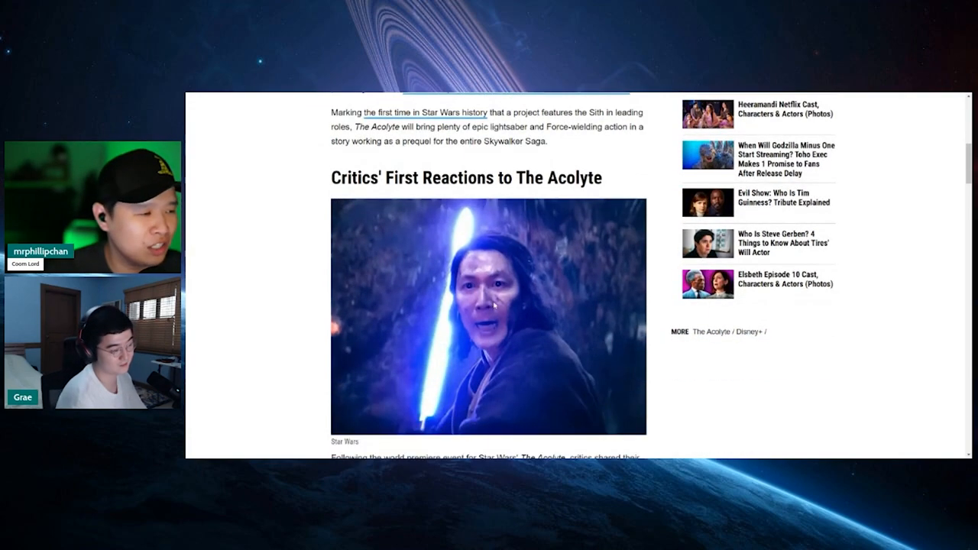
scroll(down, 3)
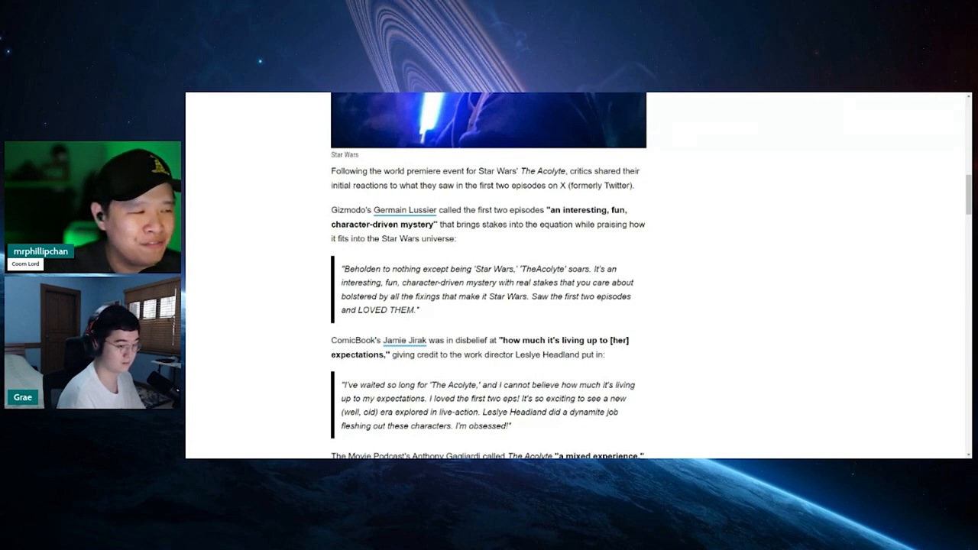
scroll(down, 3)
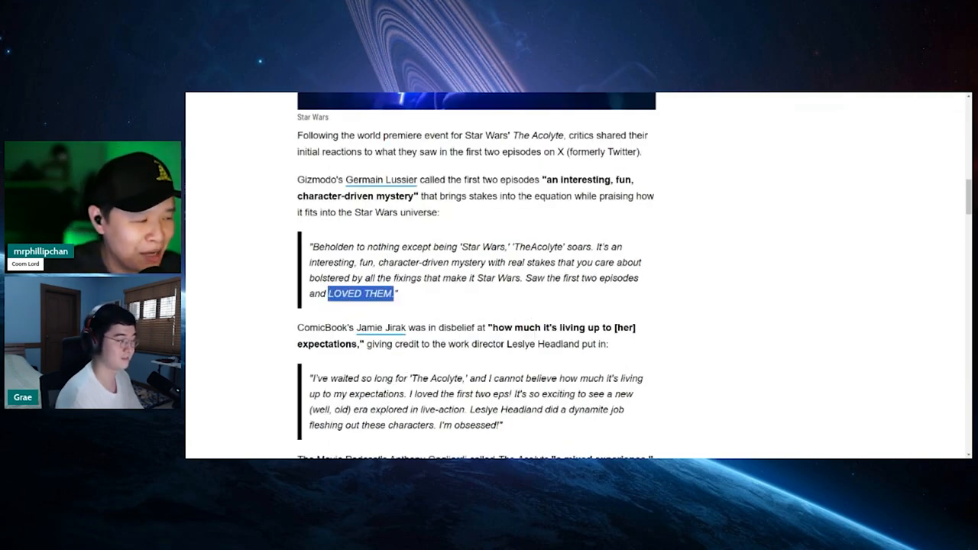
scroll(down, 3)
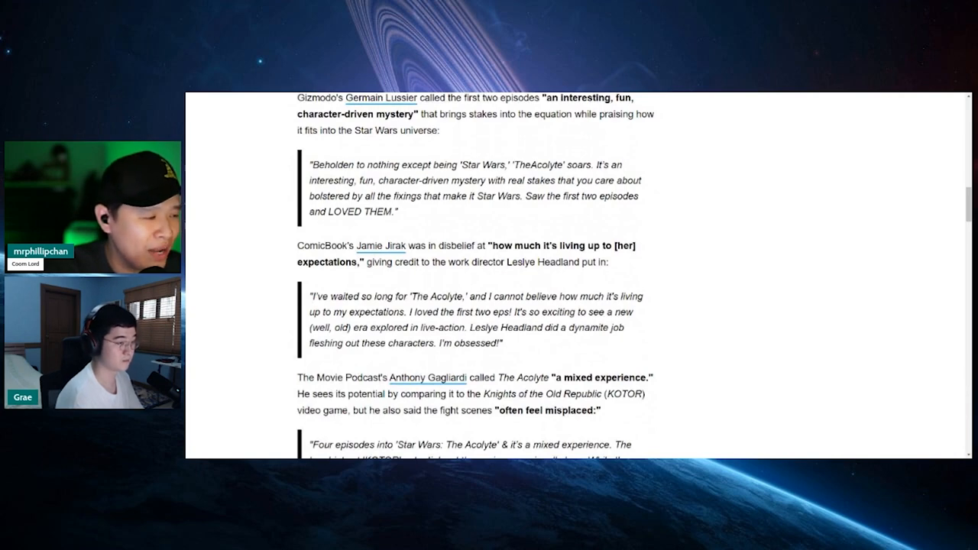
scroll(down, 3)
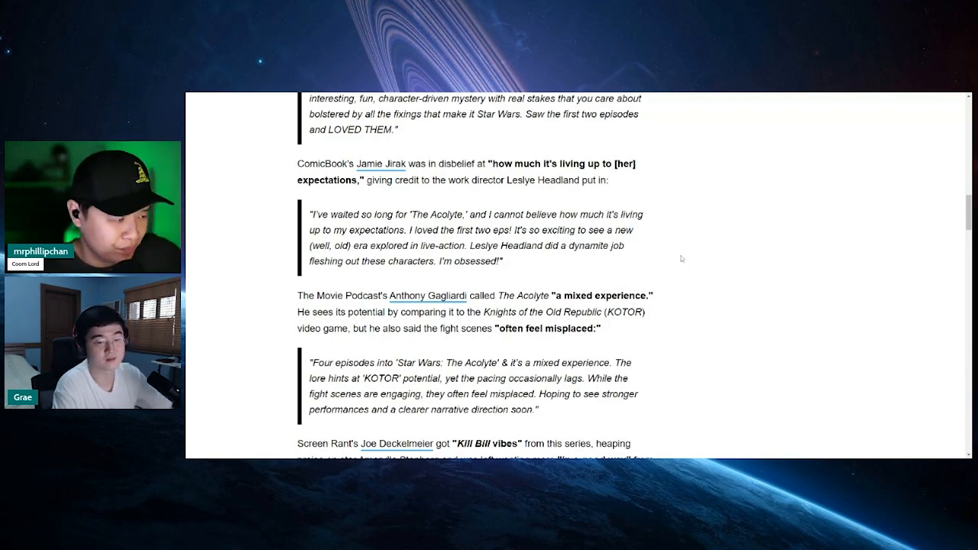
scroll(down, 3)
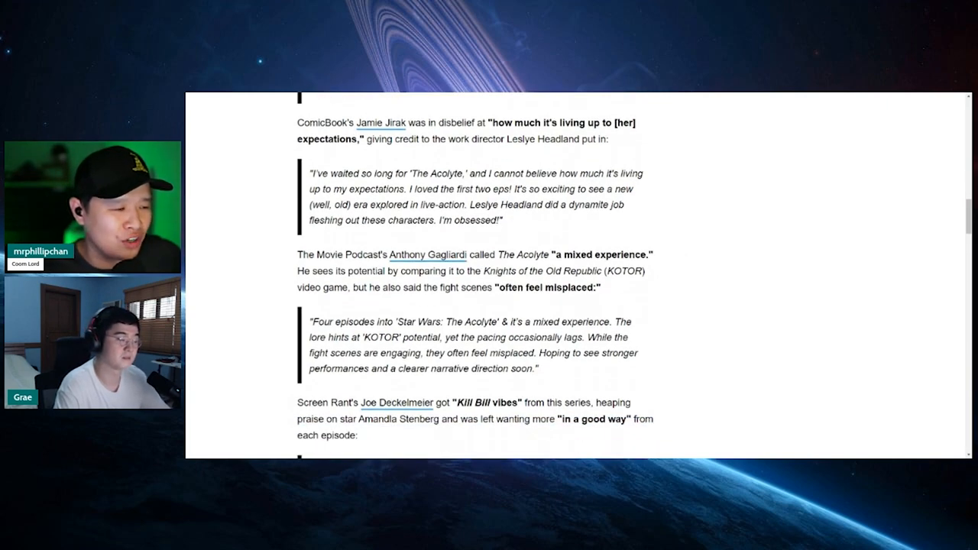
scroll(down, 3)
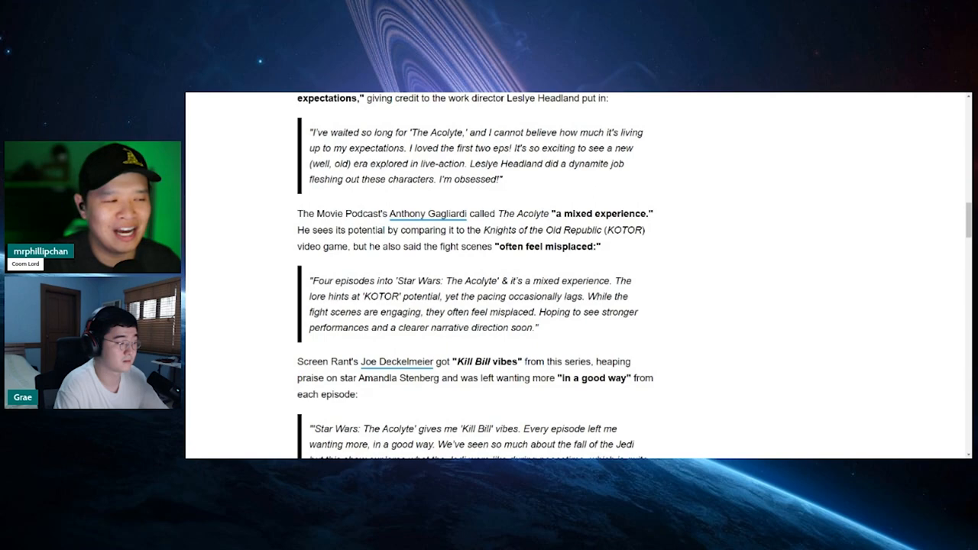
scroll(down, 3)
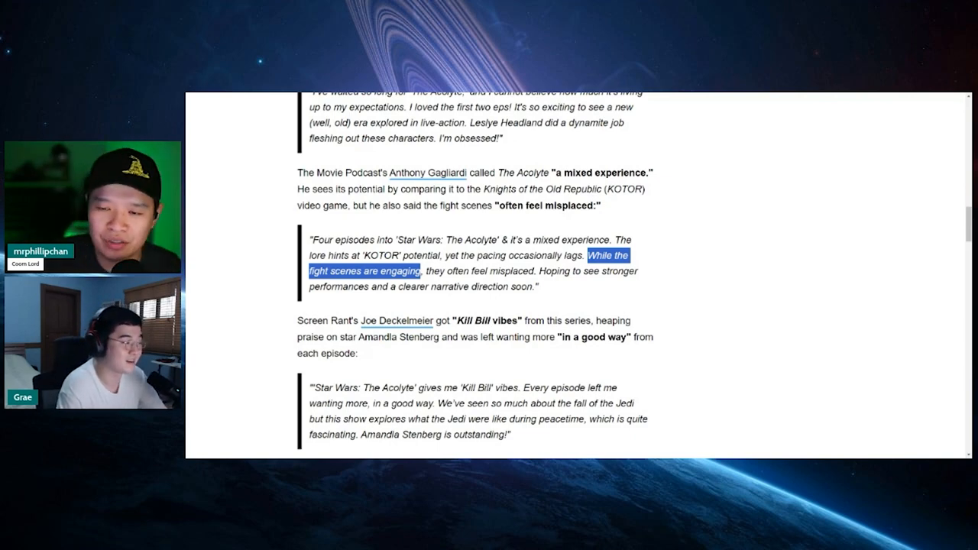
scroll(down, 3)
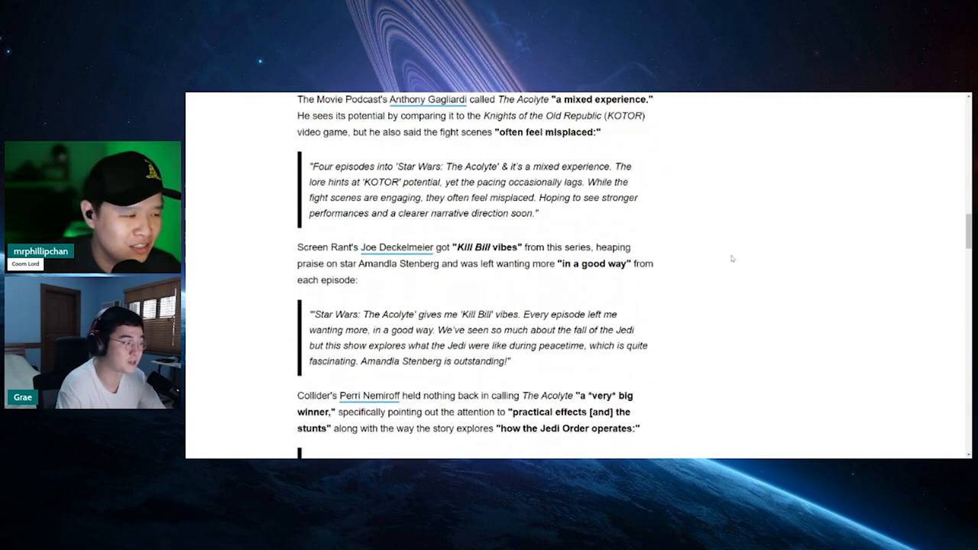
scroll(down, 3)
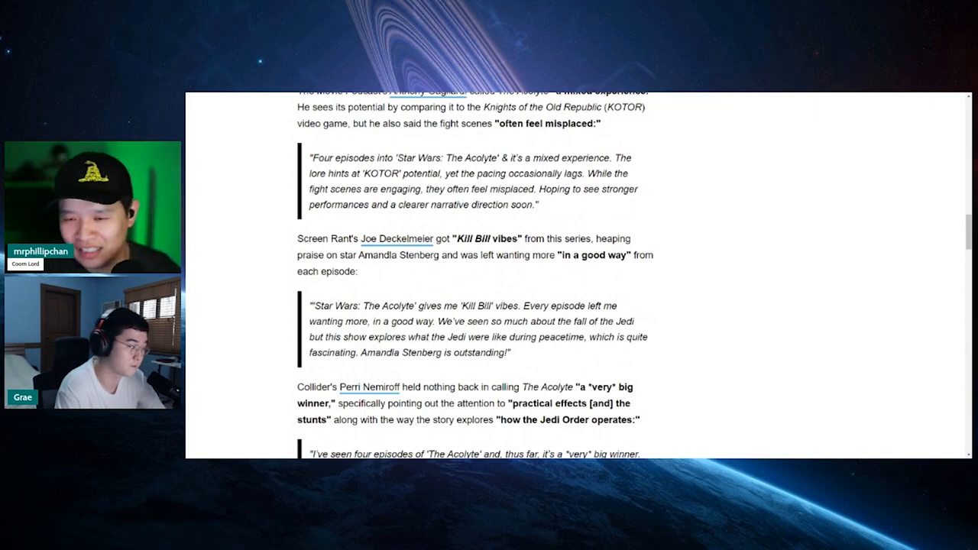
scroll(down, 3)
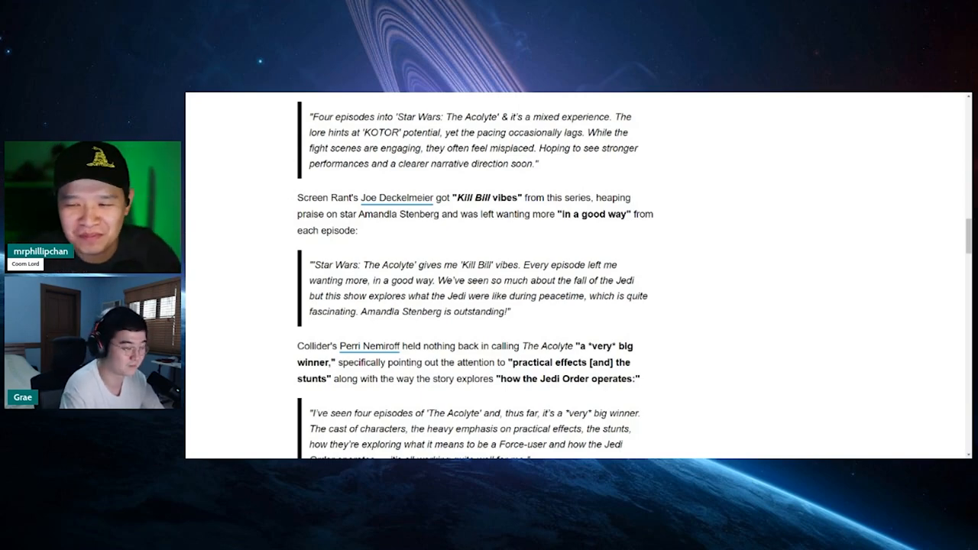
mouse_move(736, 298)
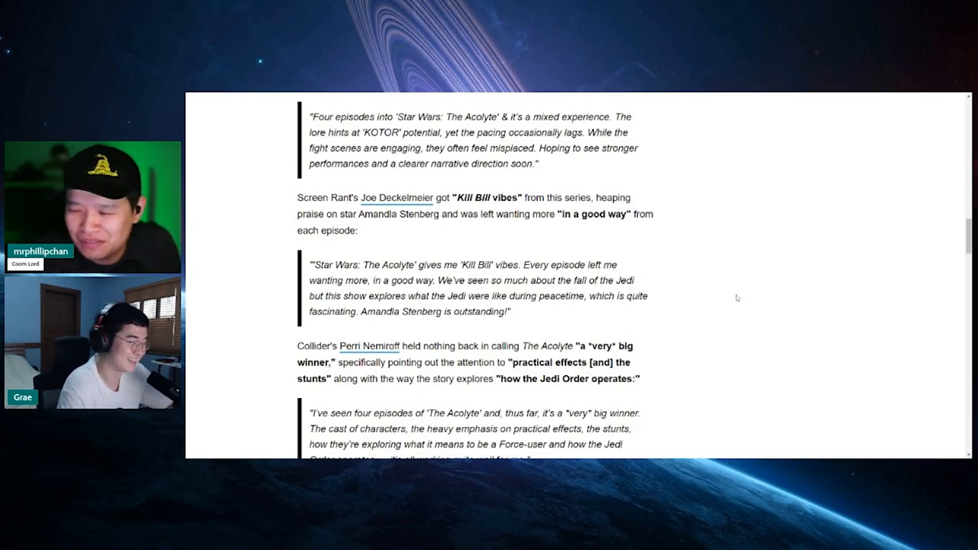
scroll(down, 3)
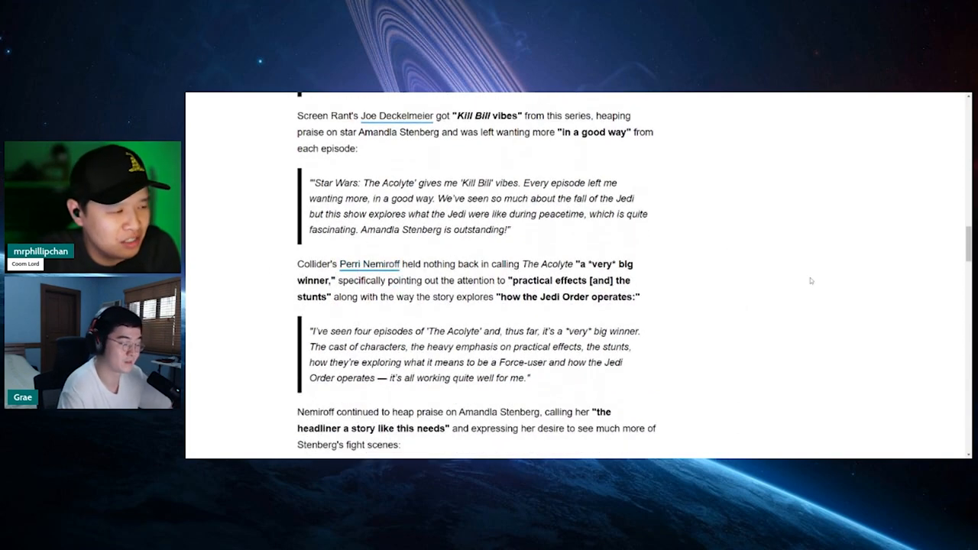
scroll(down, 3)
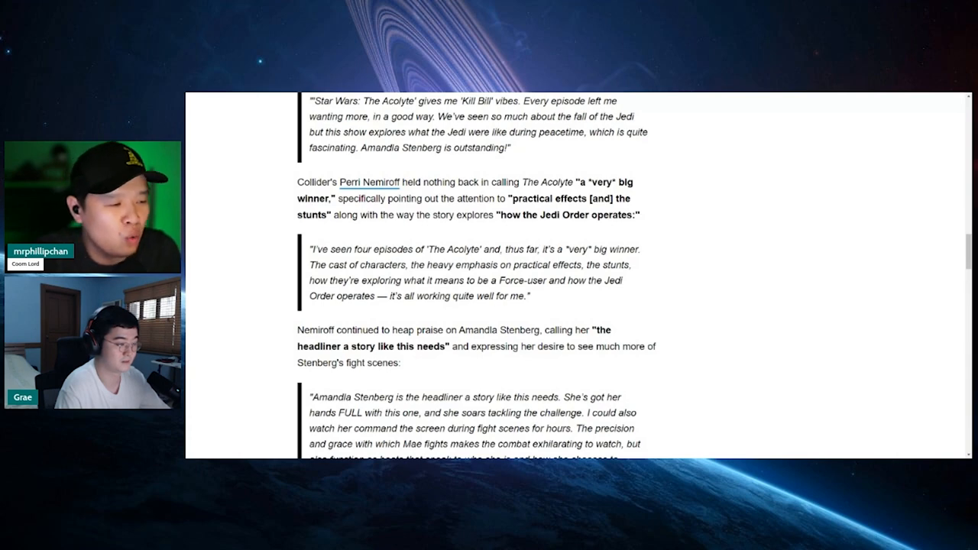
scroll(down, 3)
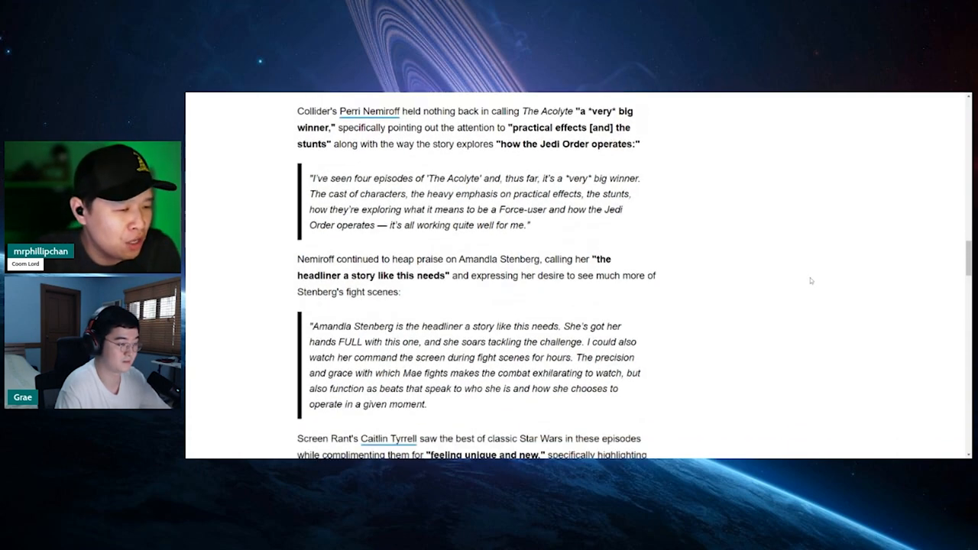
scroll(down, 3)
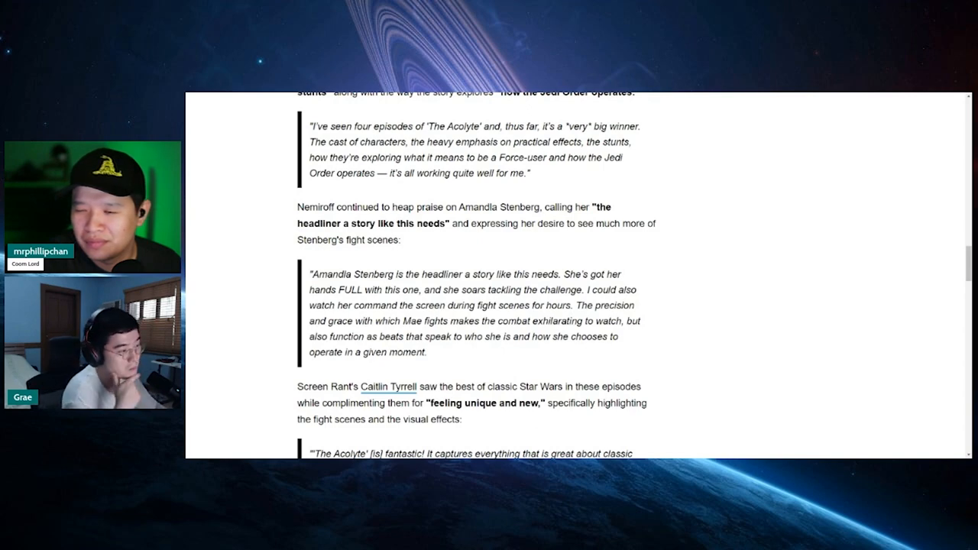
mouse_move(721, 303)
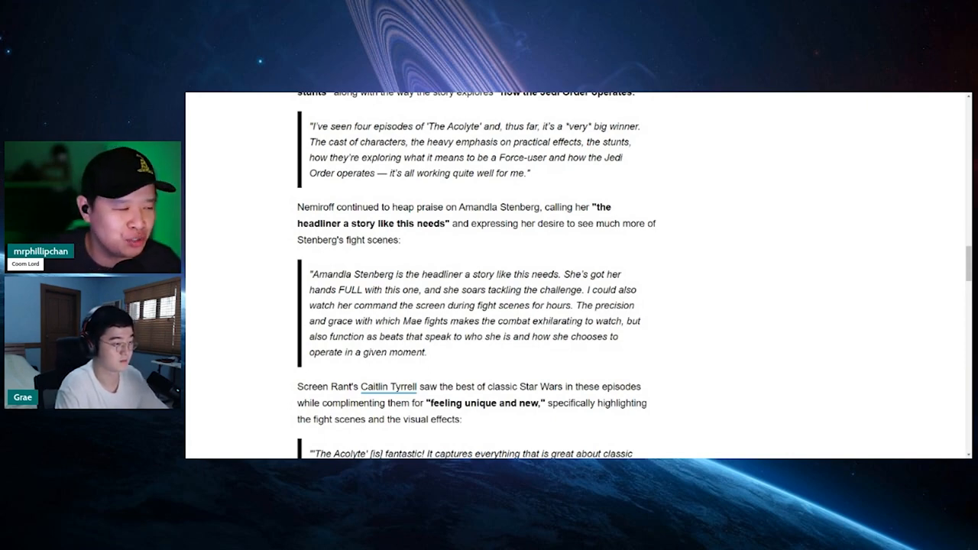
scroll(down, 3)
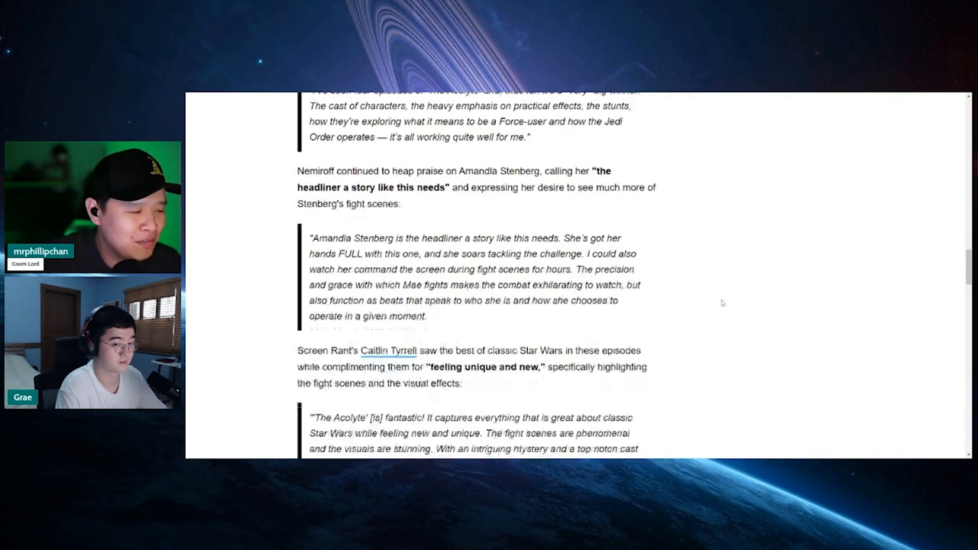
scroll(down, 3)
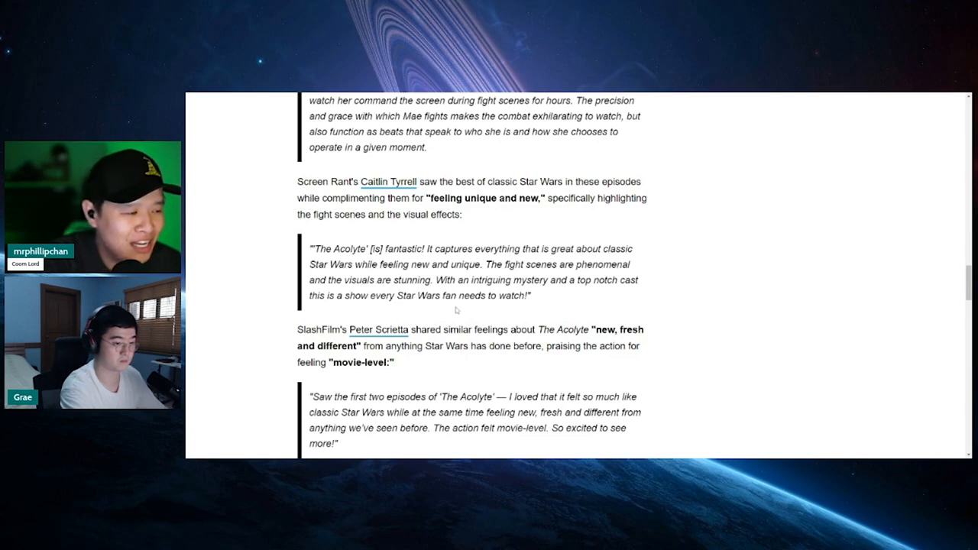
scroll(down, 3)
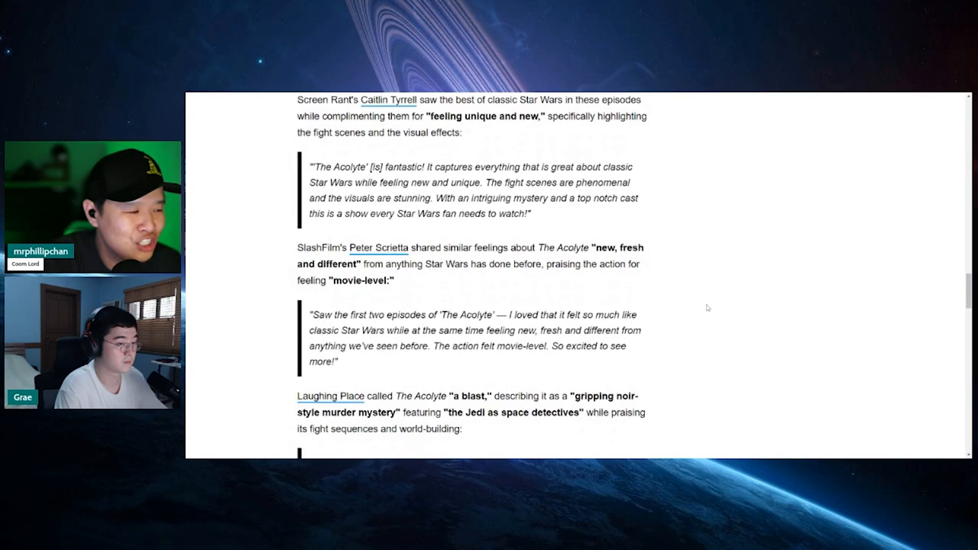
scroll(down, 3)
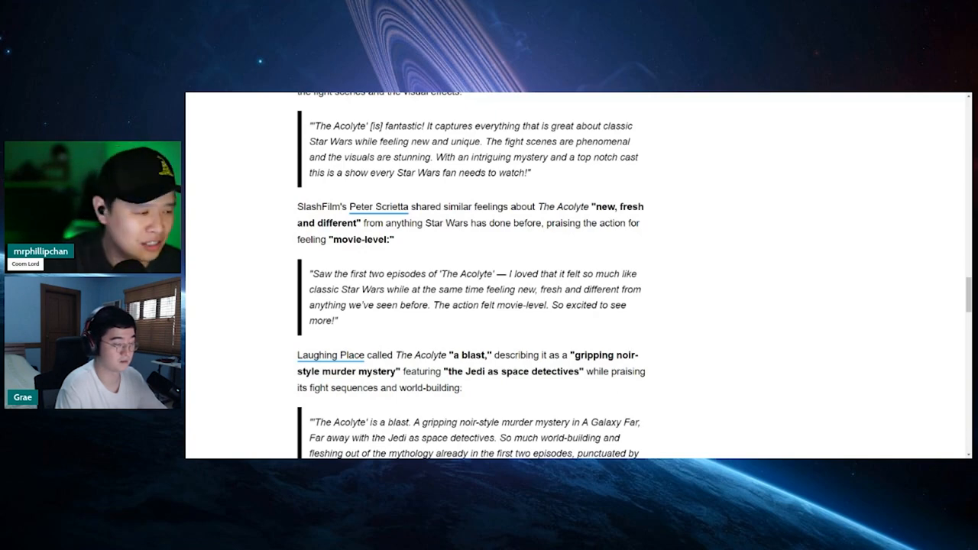
scroll(down, 3)
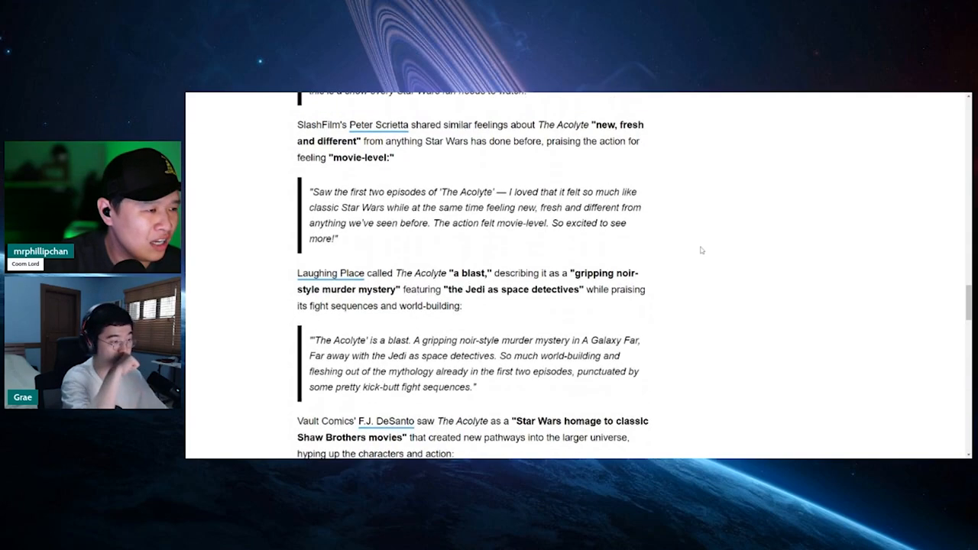
scroll(down, 3)
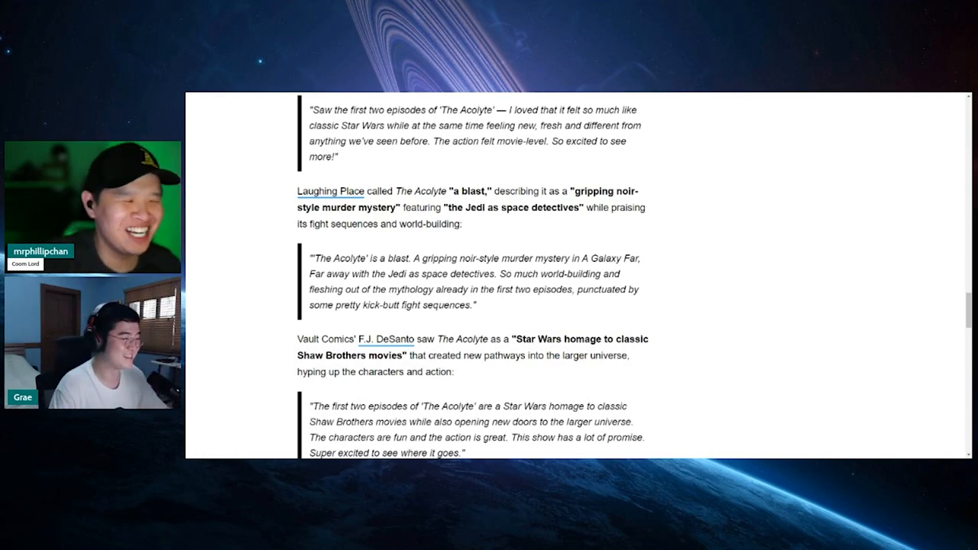
scroll(down, 3)
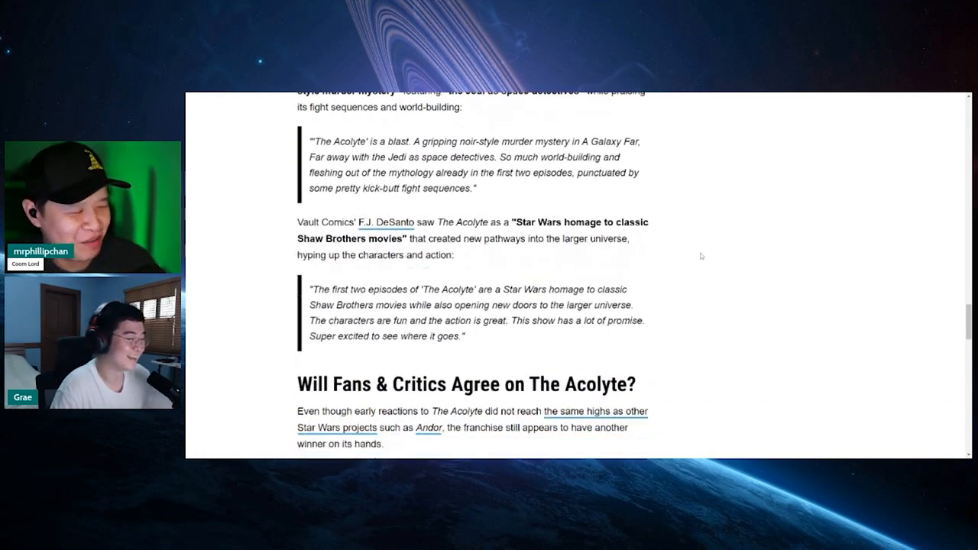
scroll(down, 3)
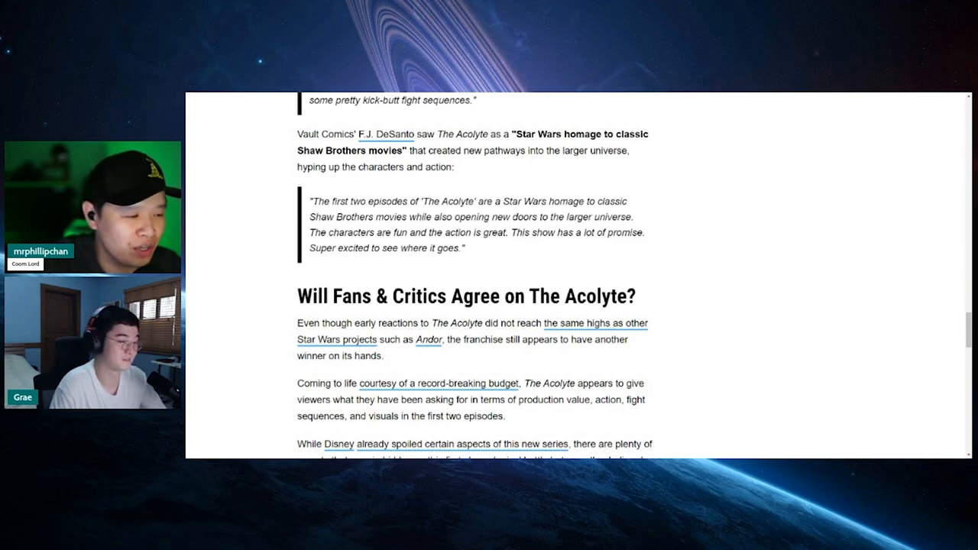
scroll(up, 3)
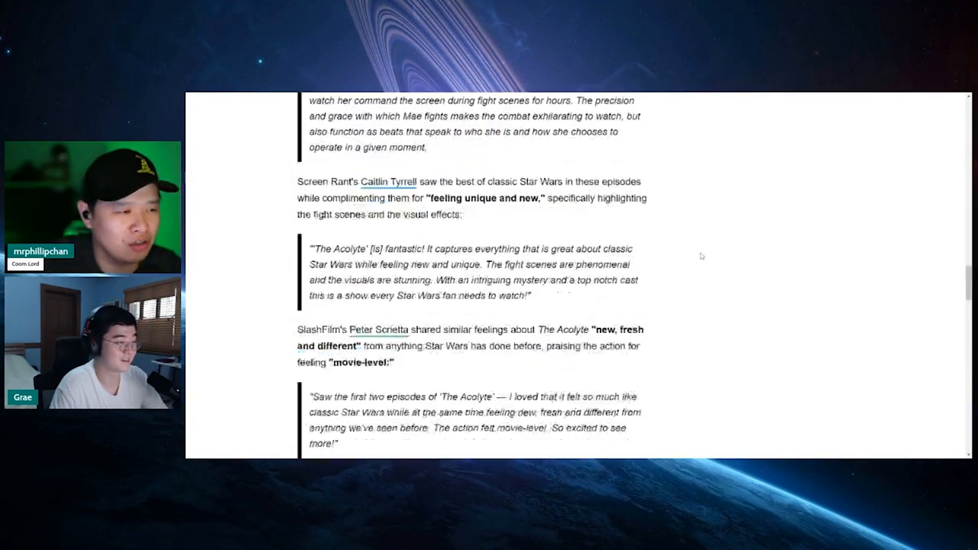
scroll(down, 3)
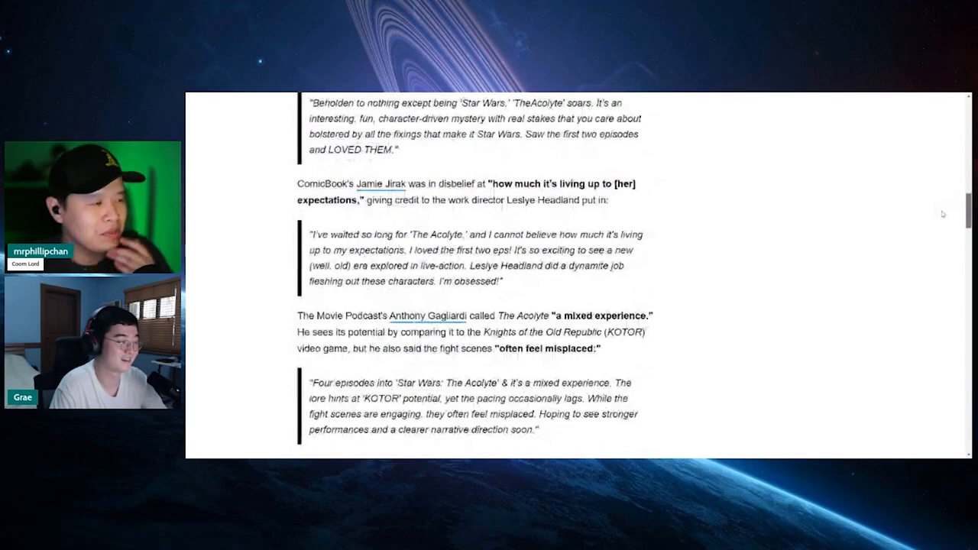
scroll(up, 3)
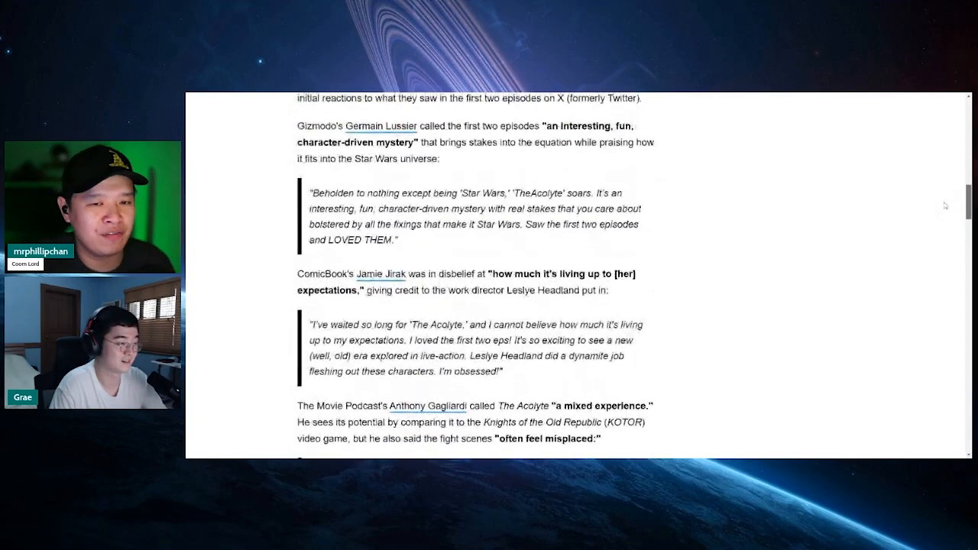